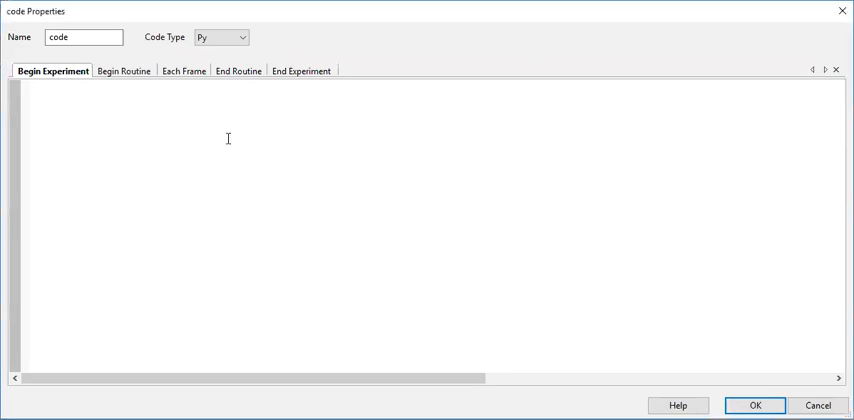
Set the code component's Code Type to Auto->JS so a JavaScript pane appears beside Python
left_click(220, 36)
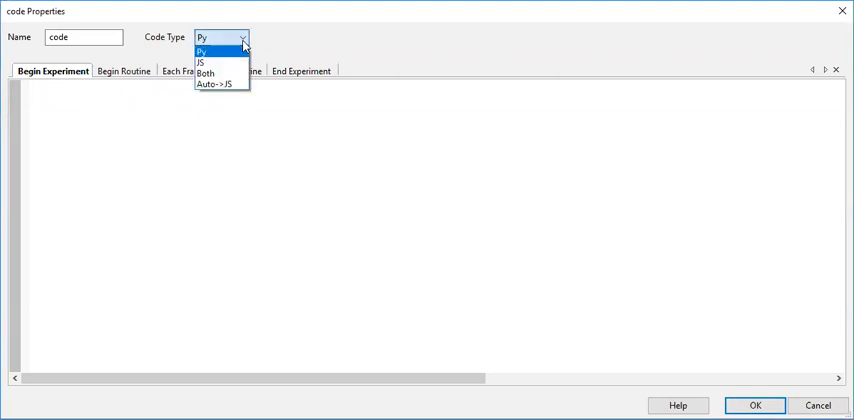
mouse_move(220, 62)
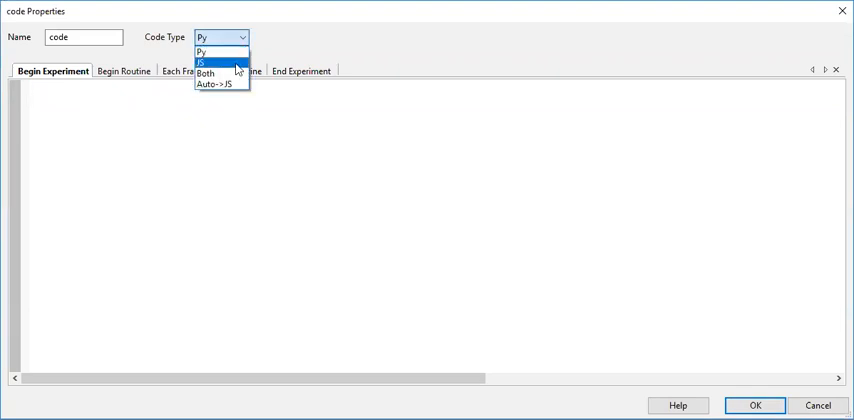
mouse_move(216, 84)
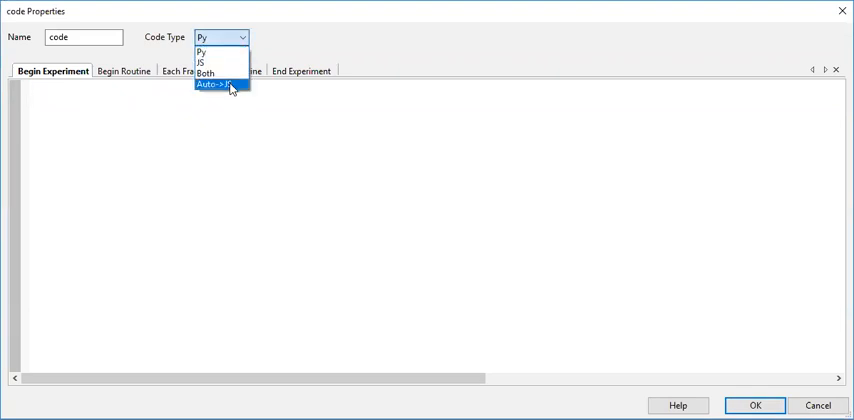
left_click(228, 84)
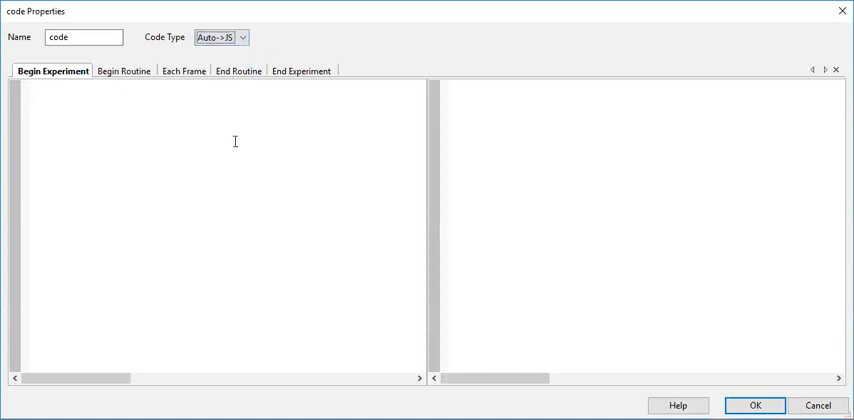
In the Begin Experiment Python pane enter value = 5 and start an if on resp.corr == 1
left_click(36, 84)
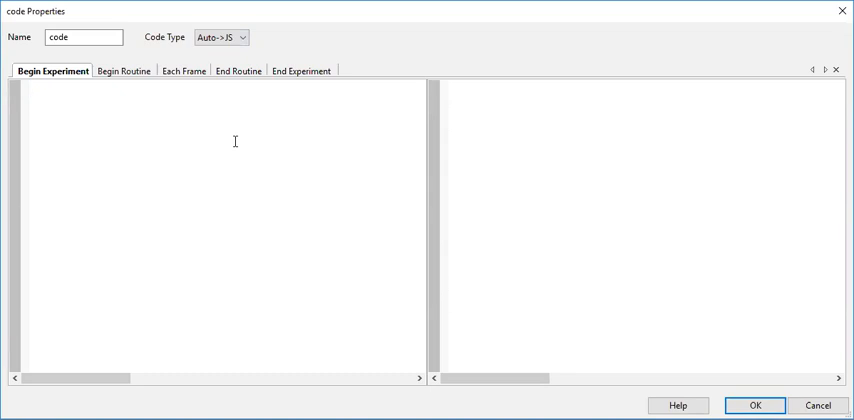
type("value = 5")
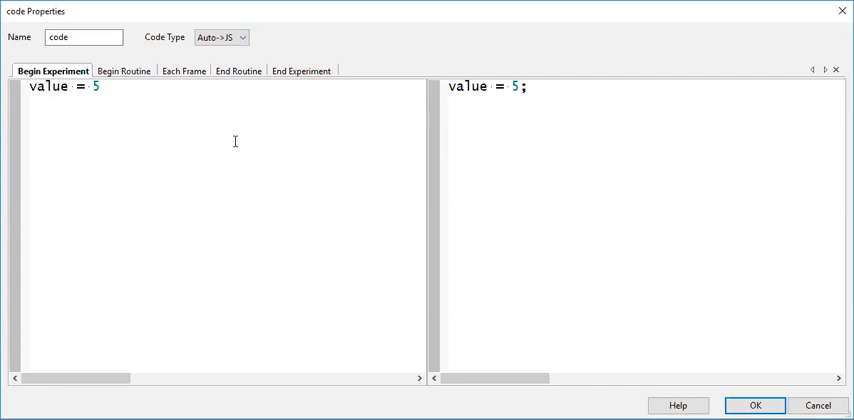
type("if res")
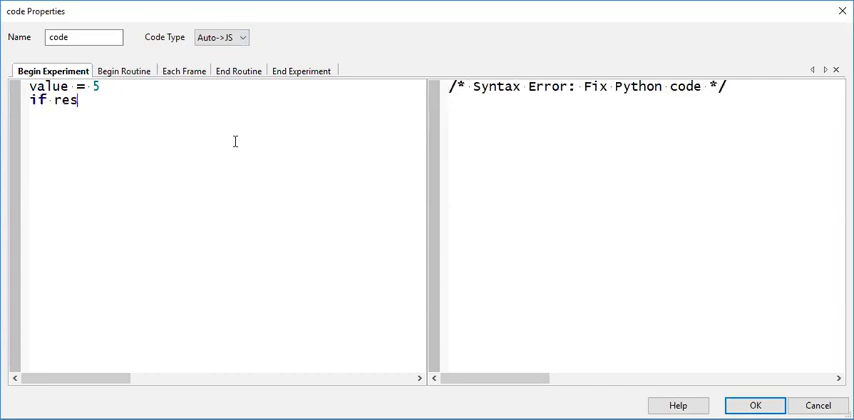
type("p.corr")
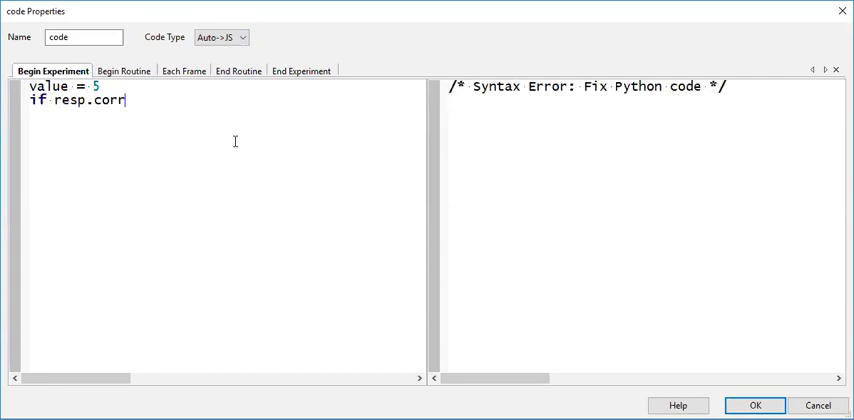
type("==1:")
type("print")
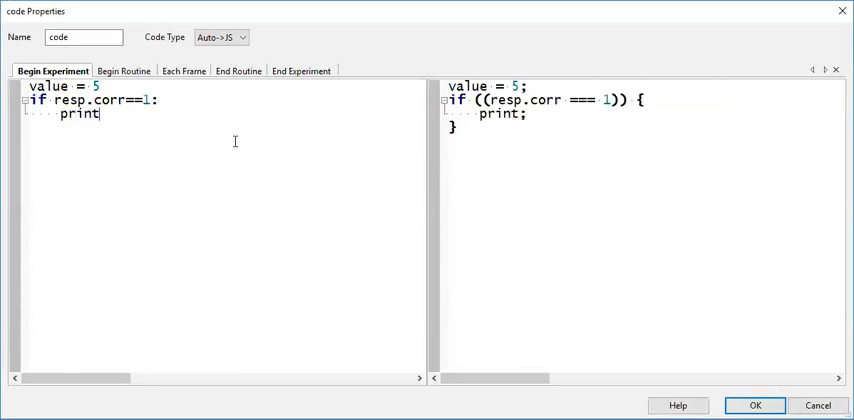
Assign msg = "great job" in the if branch, start the else msg line, and begin a for loop
type("m")
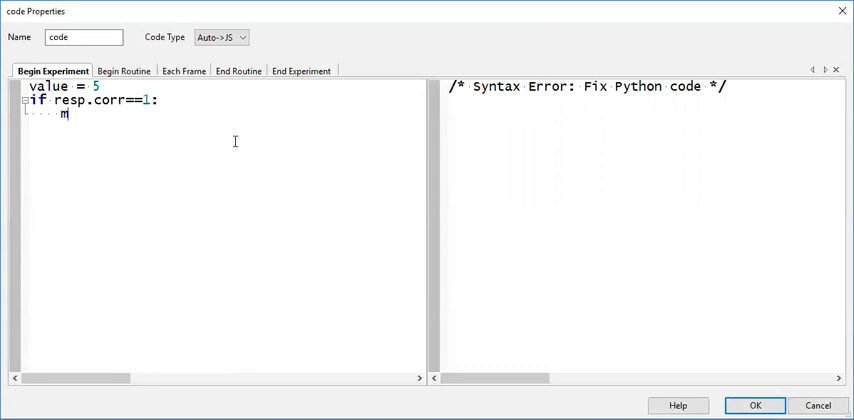
type("sg =")
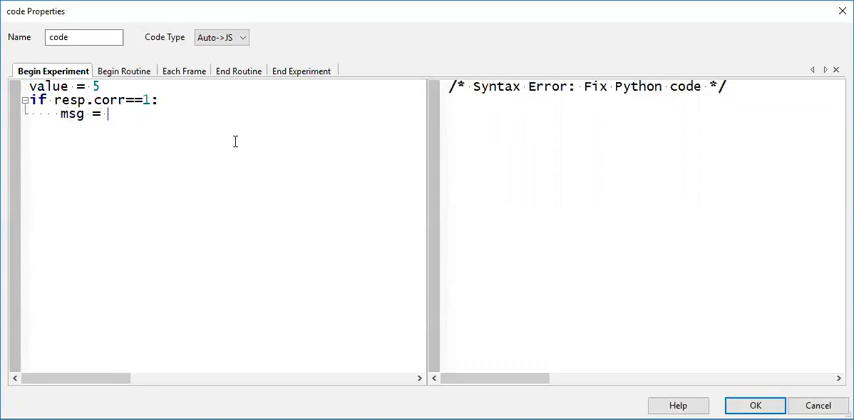
type("\"great job")
type("else:")
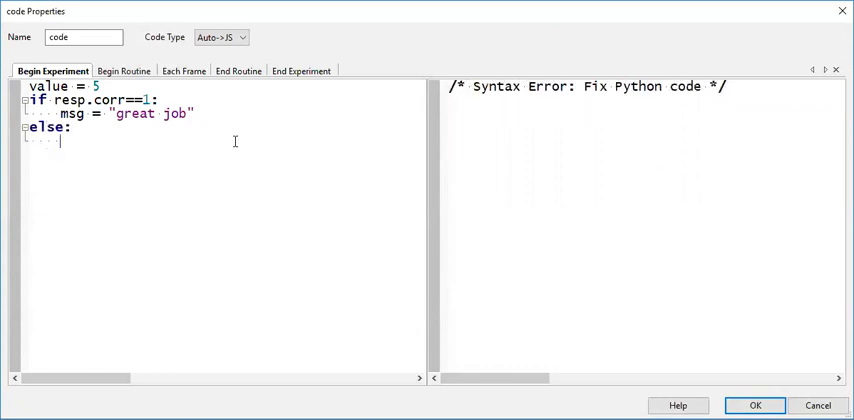
type("msg = 'doh!")
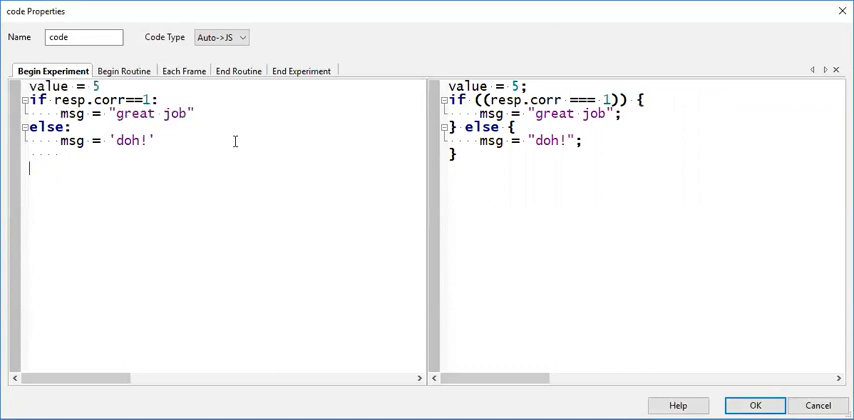
type("for this")
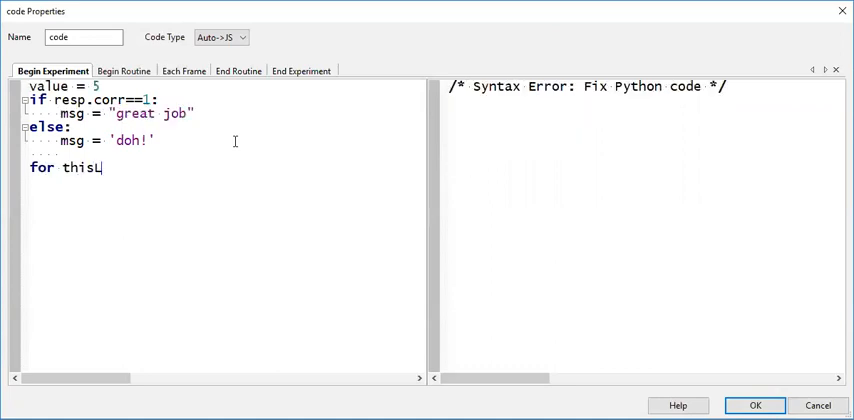
Complete 'for thisLetter in msg:' with an indented print(msg) in the loop body
type("Letter in msg:")
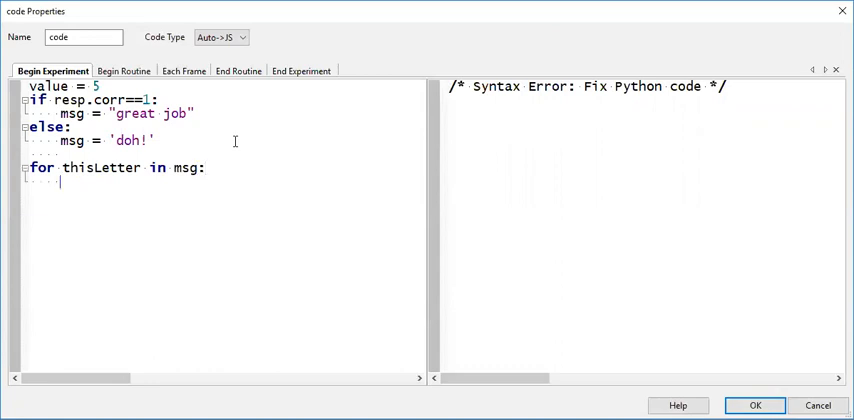
type("print(msg")
type("def")
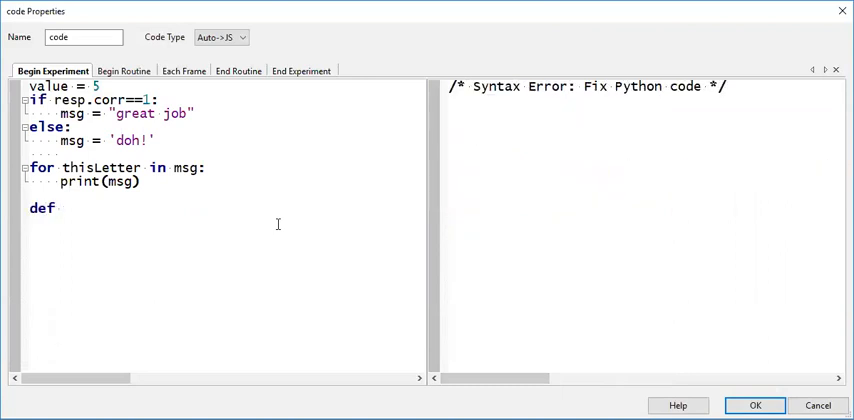
Define myFunc(a, b): with an indented print, letting it auto-translate to a JavaScript function
type("myFunc")
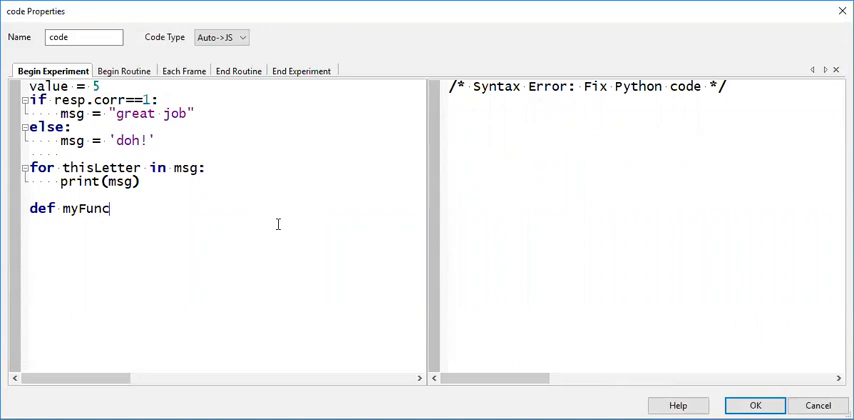
type("(a")
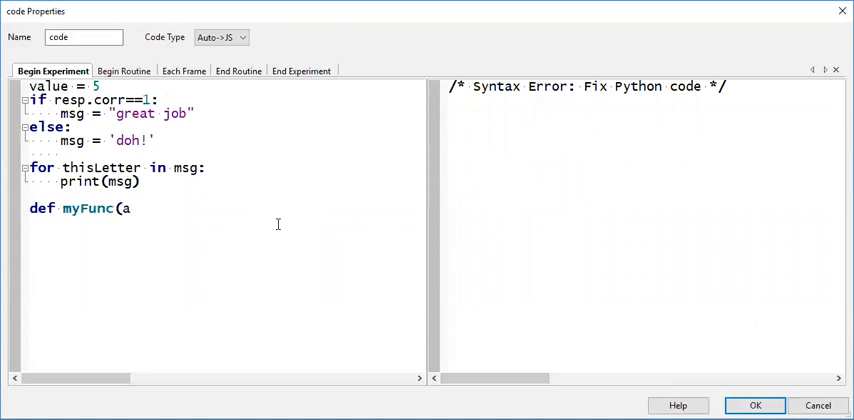
type(", b):")
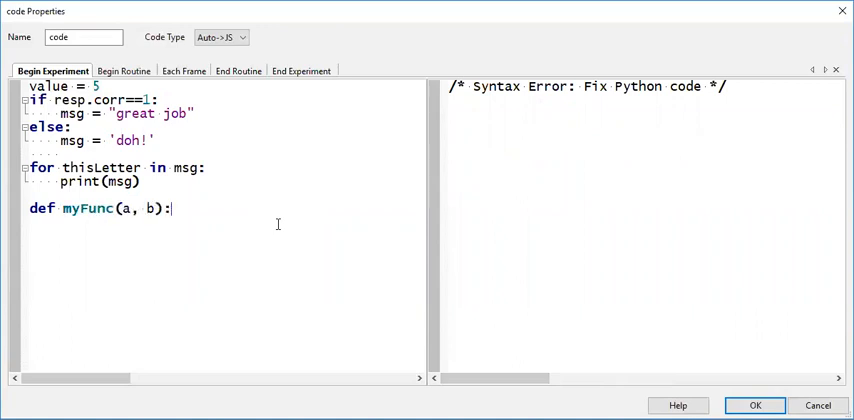
type("print")
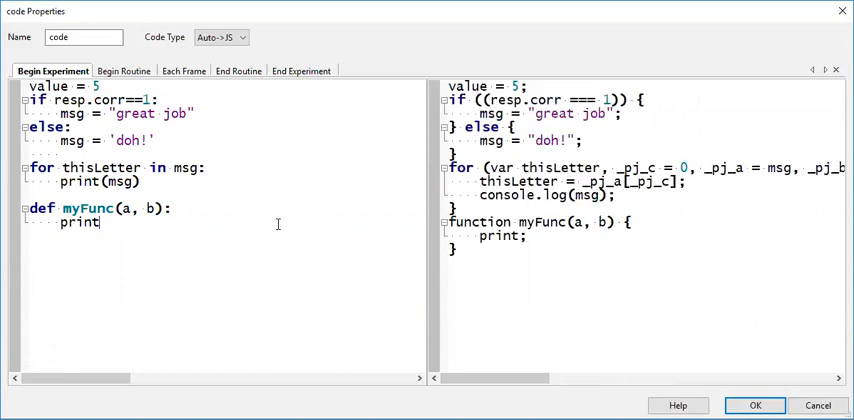